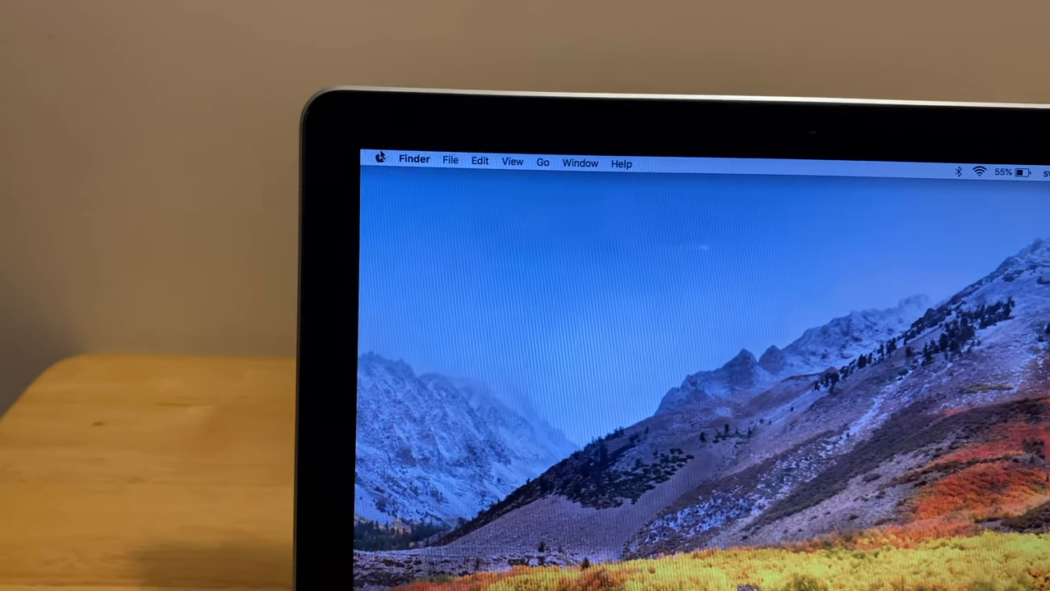
Show About This Mac from the Apple menu to see hardware and system details.
click(388, 155)
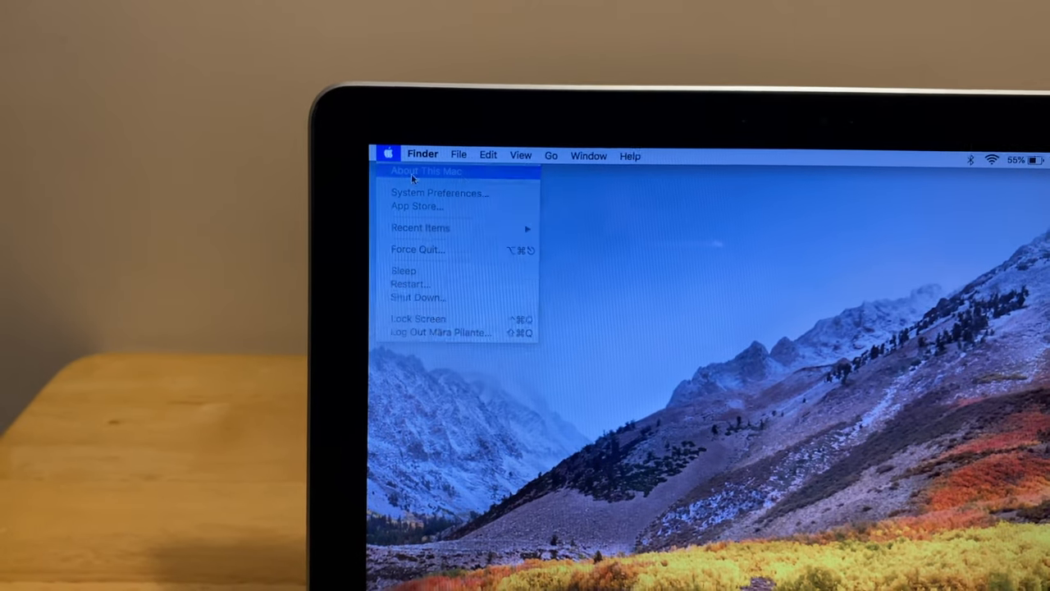
click(427, 171)
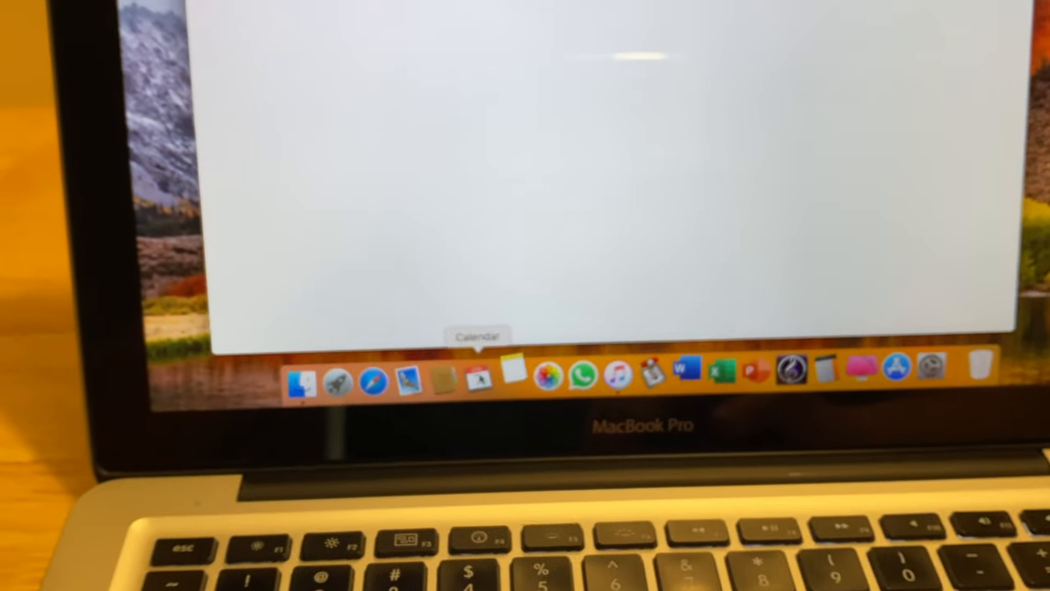
Launch Calendar from the Dock, landing on the June 2020 month view.
click(479, 377)
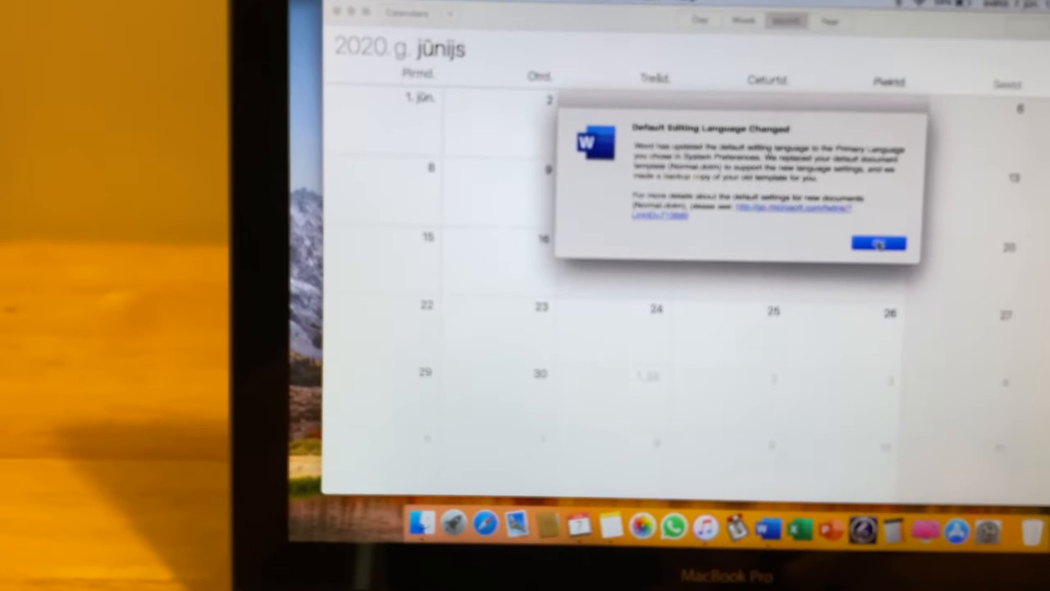
Launch Safari on apple.com and scroll past the iPhone 11 and WWDC20 banners.
click(879, 243)
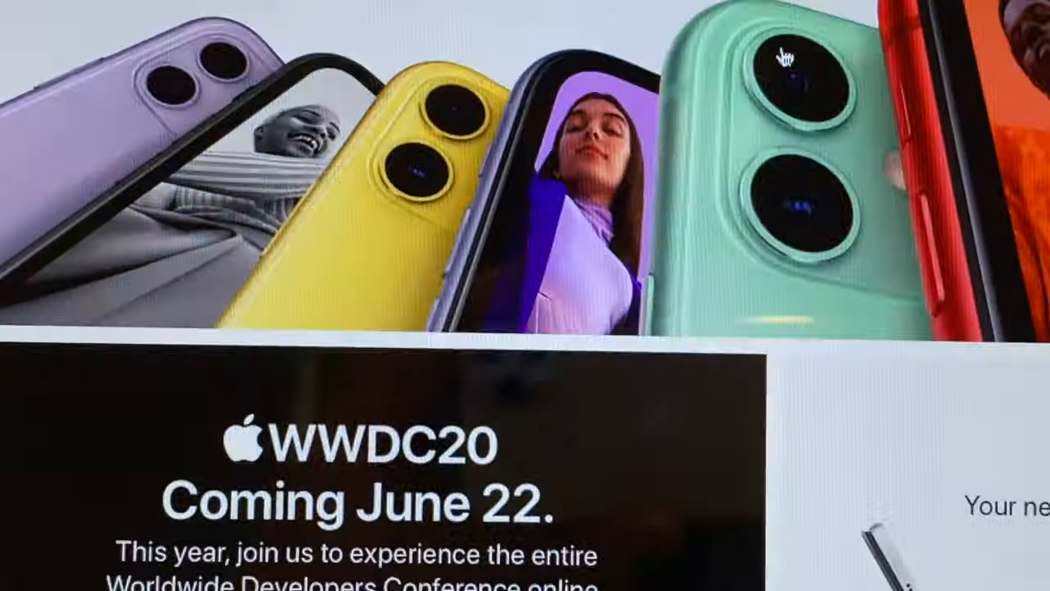
scroll(up, 3)
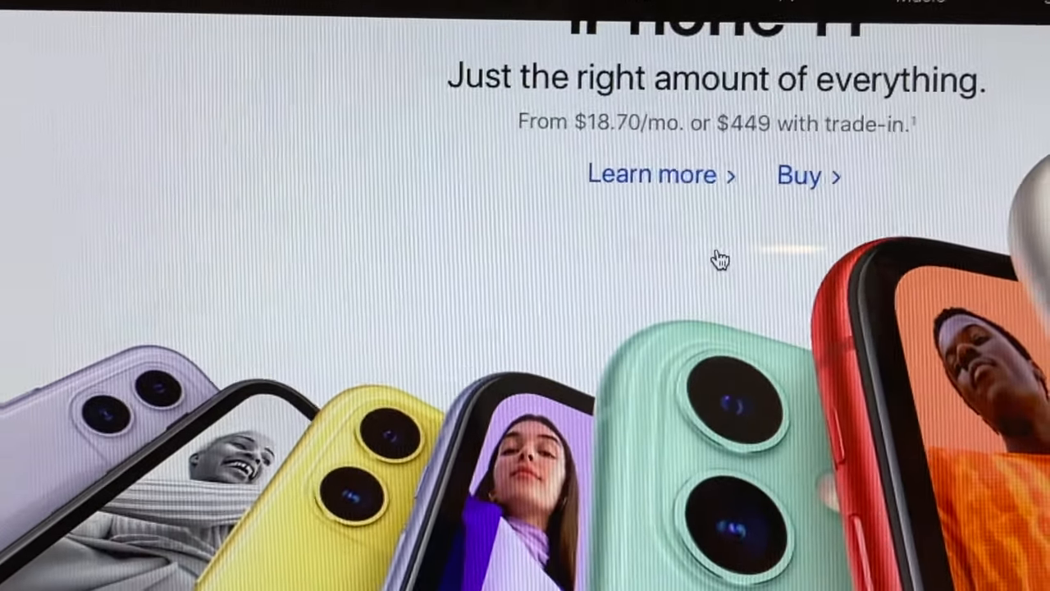